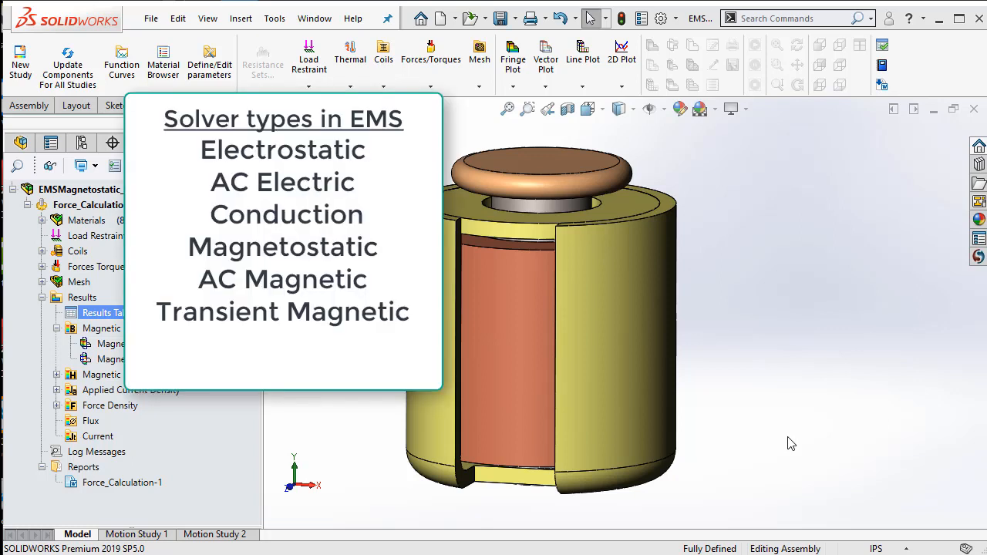
{"action": "mouse_move", "coordinate": [796, 450]}
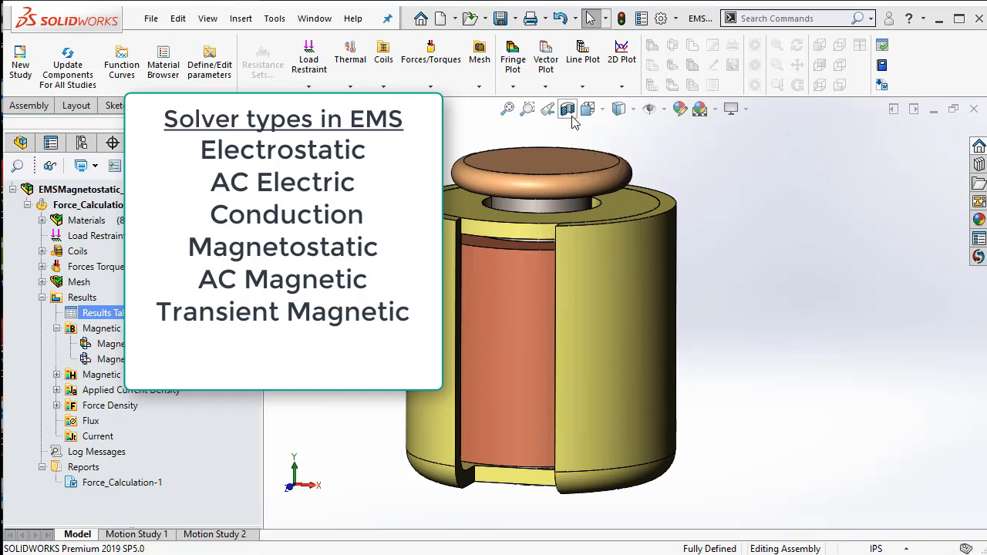
Display the actuator as a section view exposing the coils and plunger
{"action": "left_click", "coordinate": [568, 108]}
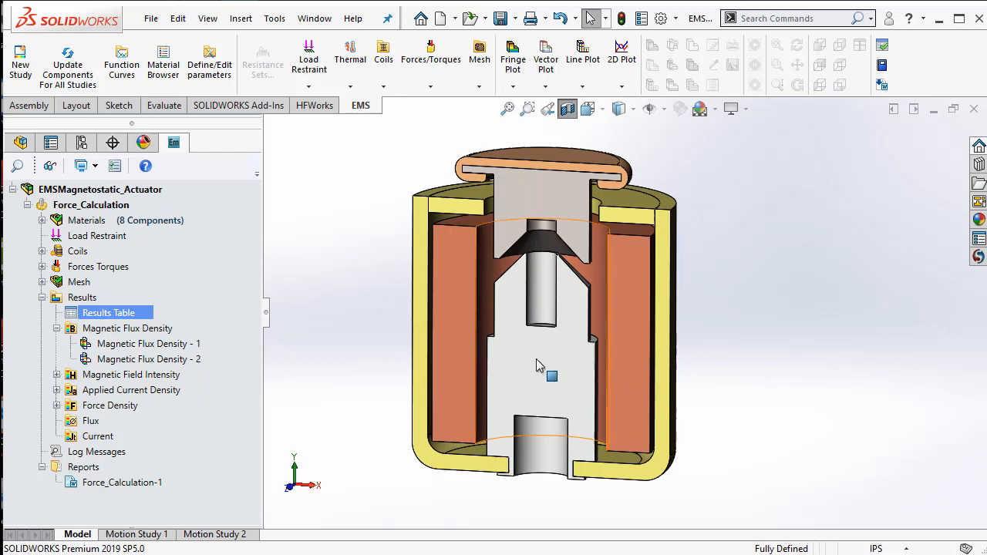
Expand the Force_Calculation study's Materials folder listing the eight bodies and their materials
{"action": "left_click", "coordinate": [91, 204]}
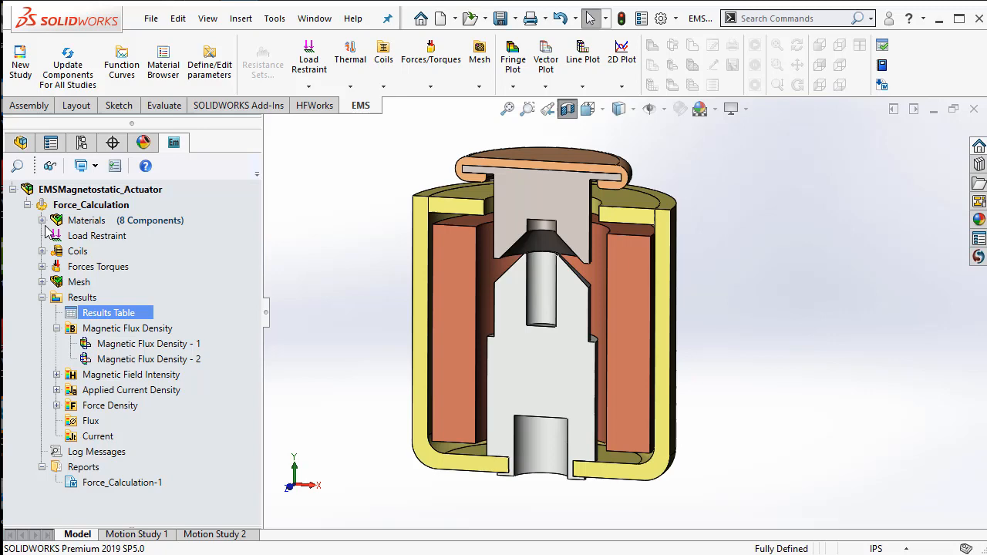
{"action": "left_click", "coordinate": [42, 219]}
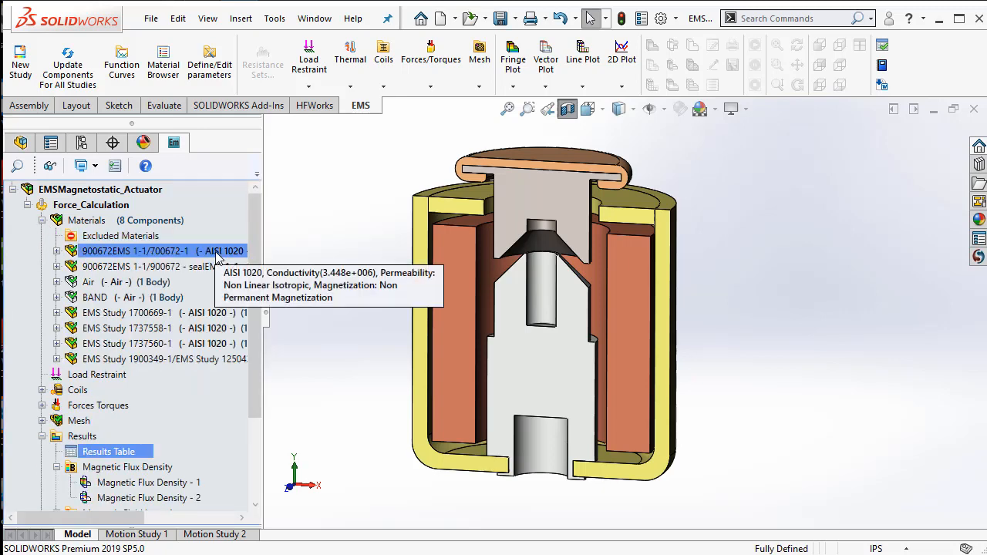
{"action": "right_click", "coordinate": [162, 250]}
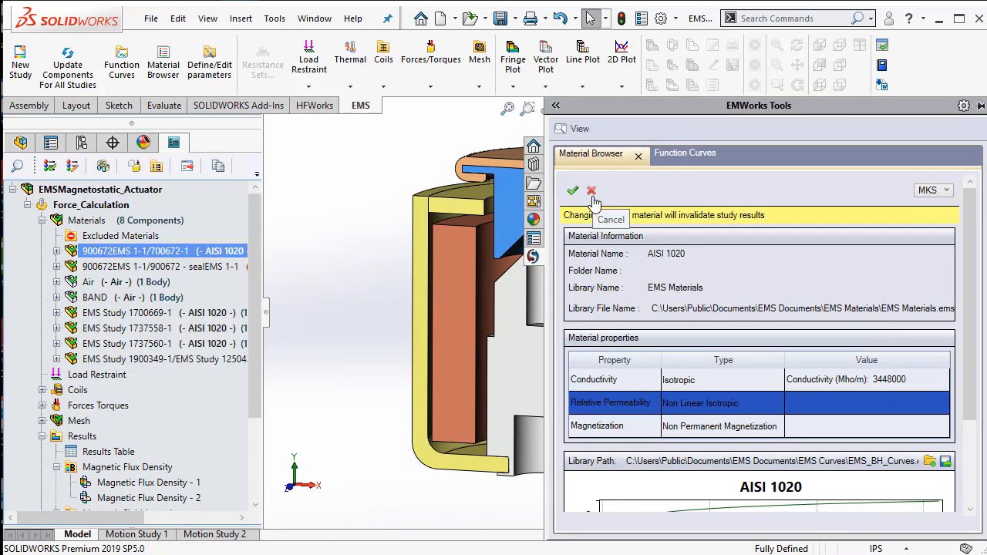
{"action": "left_click", "coordinate": [592, 191]}
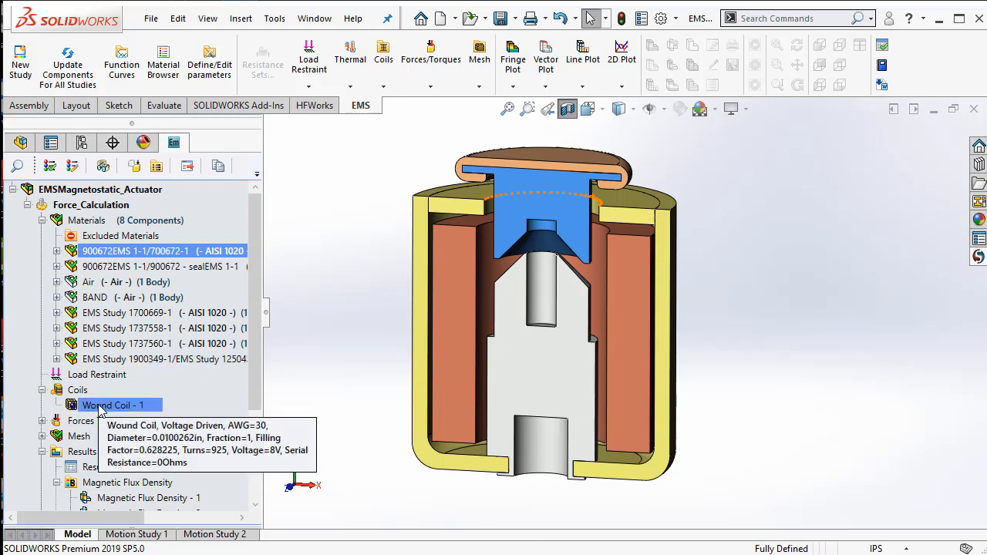
{"action": "right_click", "coordinate": [114, 404]}
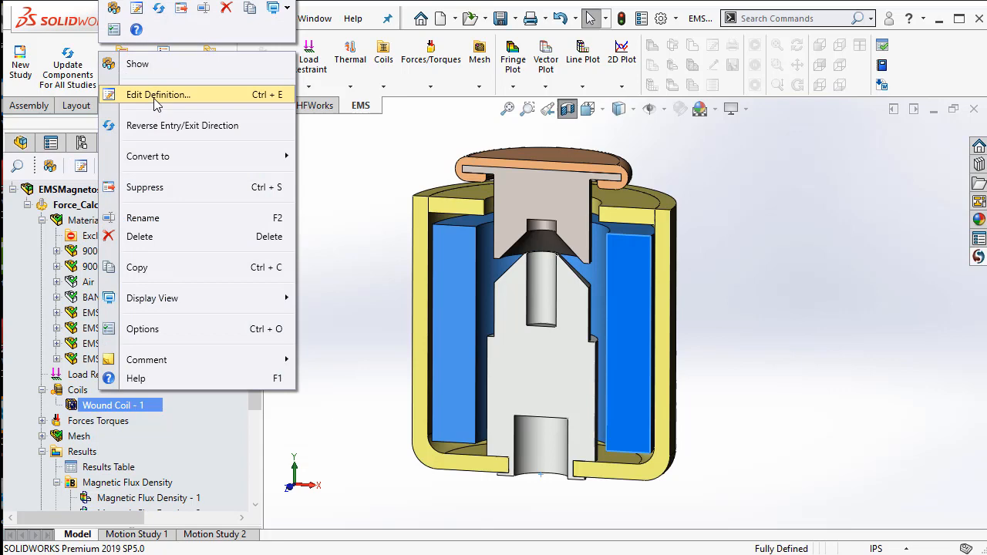
{"action": "left_click", "coordinate": [157, 94]}
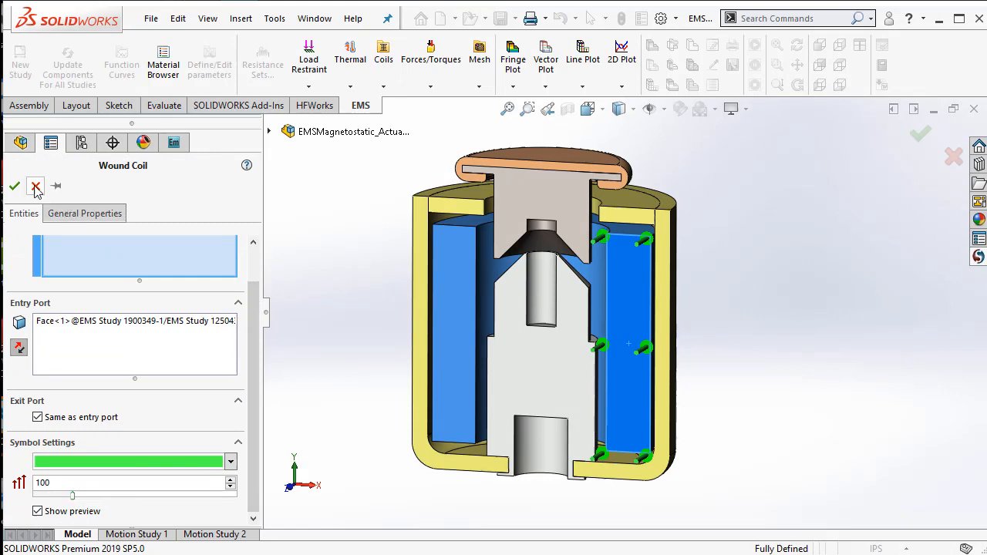
{"action": "left_click", "coordinate": [14, 186]}
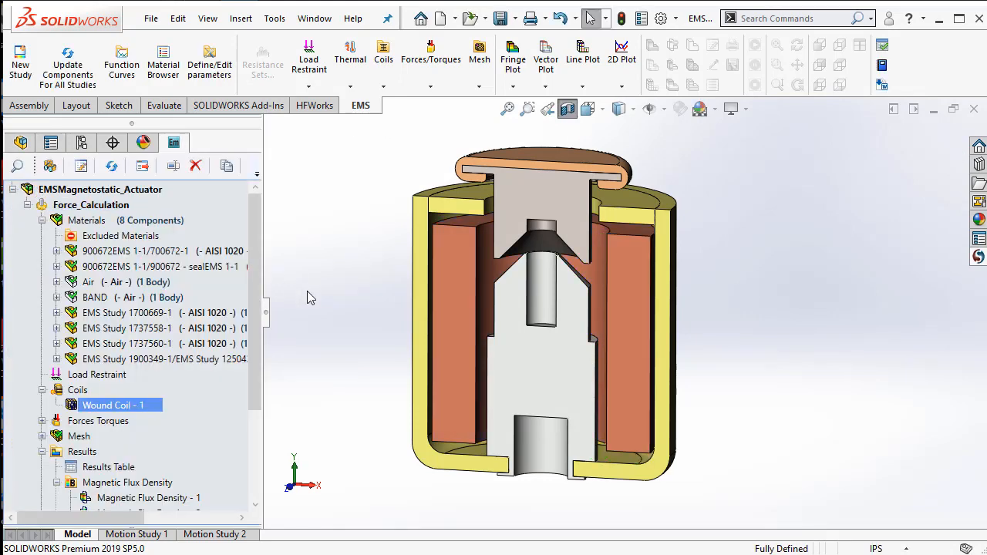
{"action": "mouse_move", "coordinate": [235, 291]}
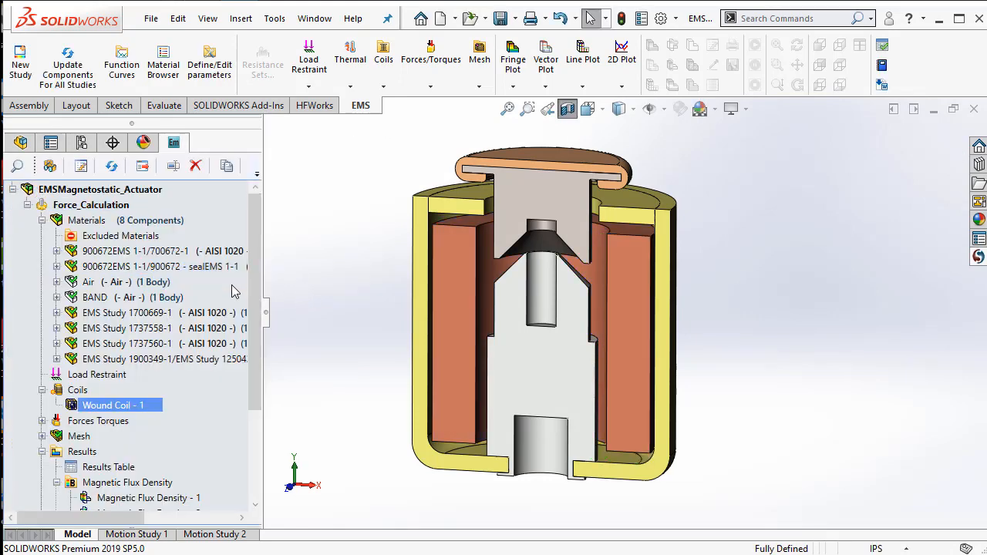
{"action": "right_click", "coordinate": [89, 204]}
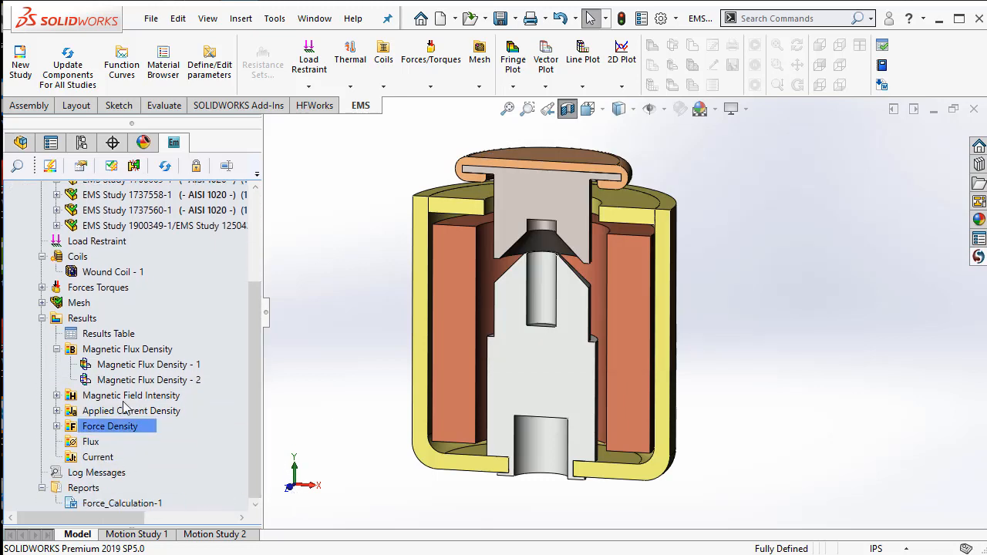
{"action": "left_click", "coordinate": [148, 364]}
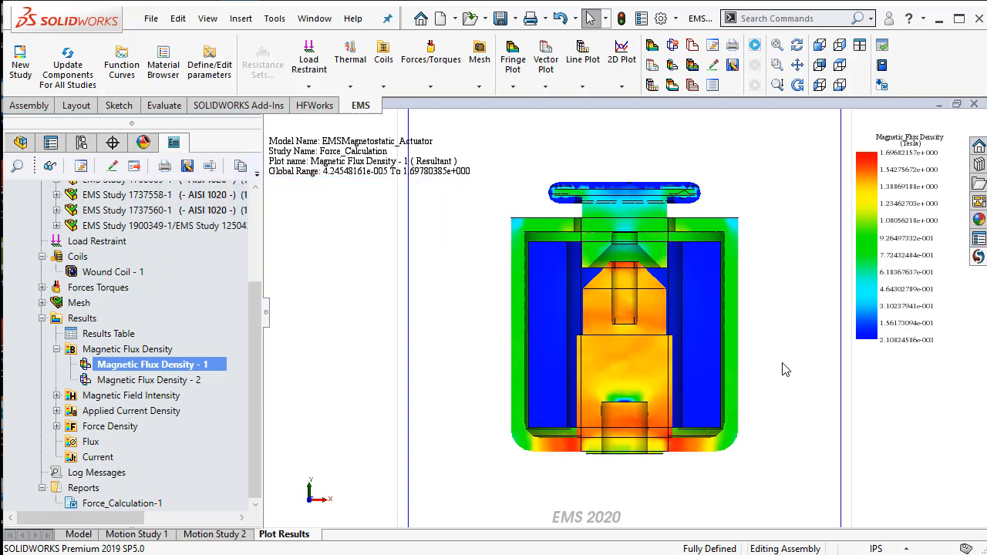
Display Magnetic Flux Density - 2 as a vector plot tracing the flux path
{"action": "left_click", "coordinate": [129, 395]}
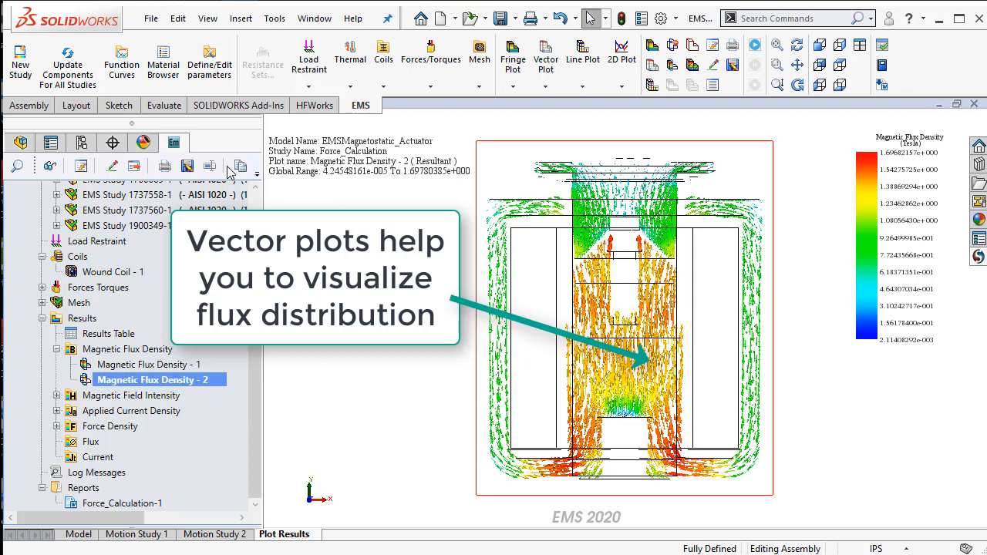
{"action": "left_click", "coordinate": [108, 333]}
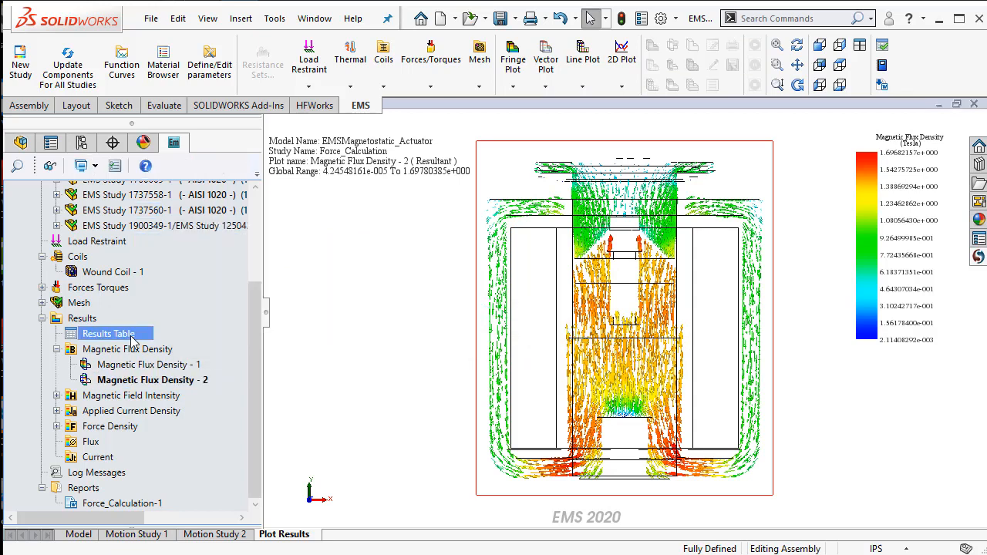
Show the Results Table's plunger force, coil inductance and flux linkage values
{"action": "double_click", "coordinate": [108, 333]}
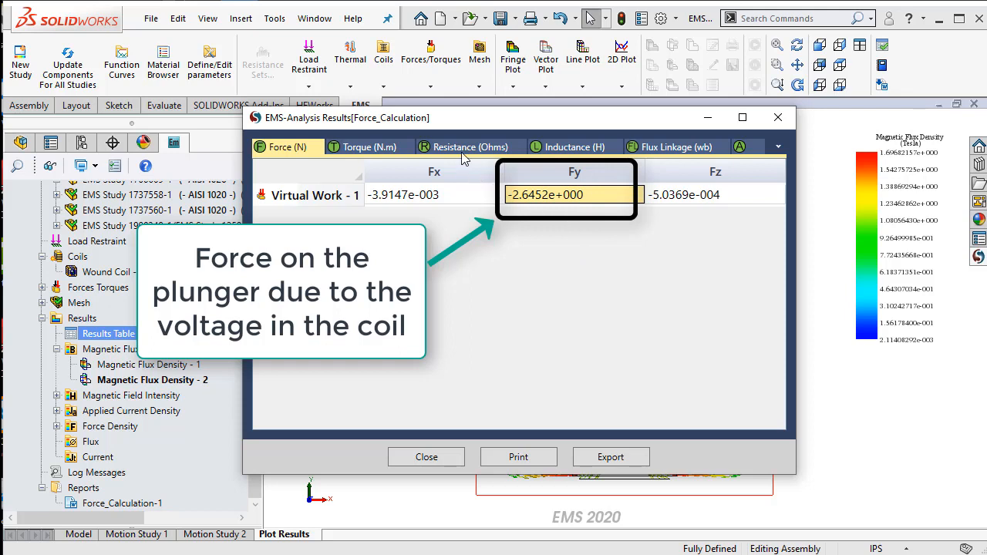
{"action": "mouse_move", "coordinate": [470, 146]}
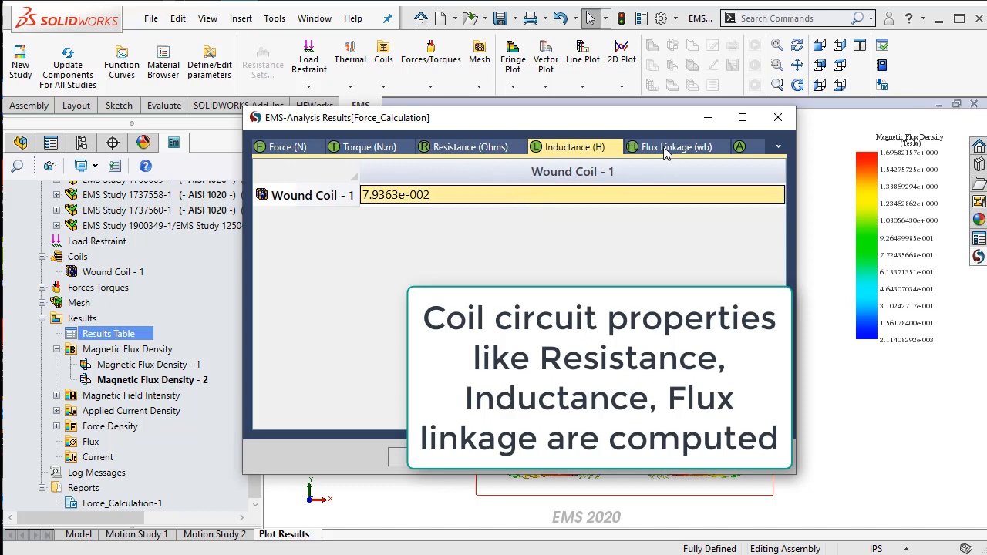
{"action": "left_click", "coordinate": [676, 146]}
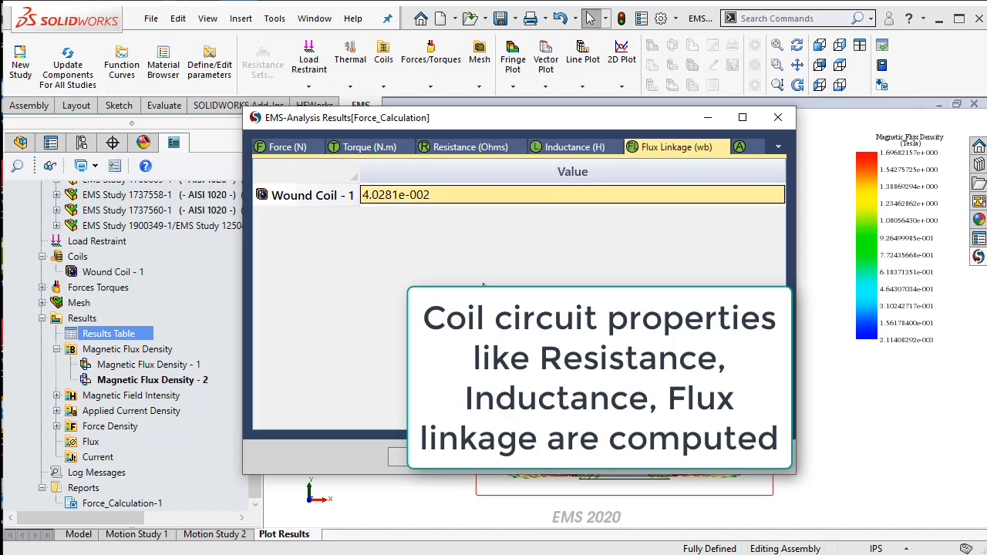